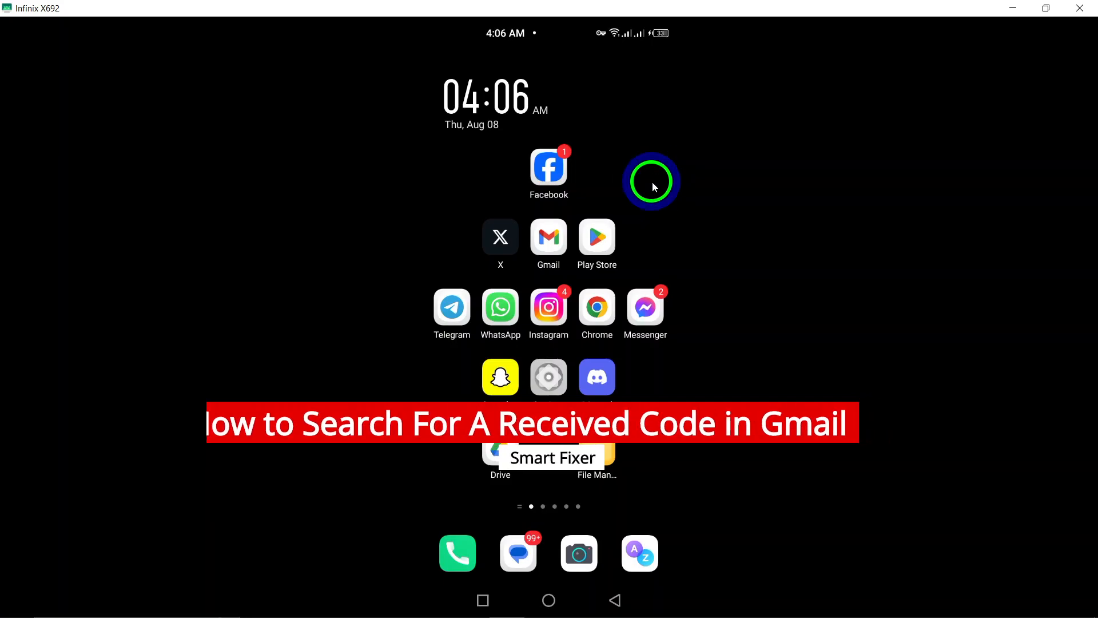
# - Launch the Gmail app from the Android home screen to reach the Primary inbox
pyautogui.click(548, 237)
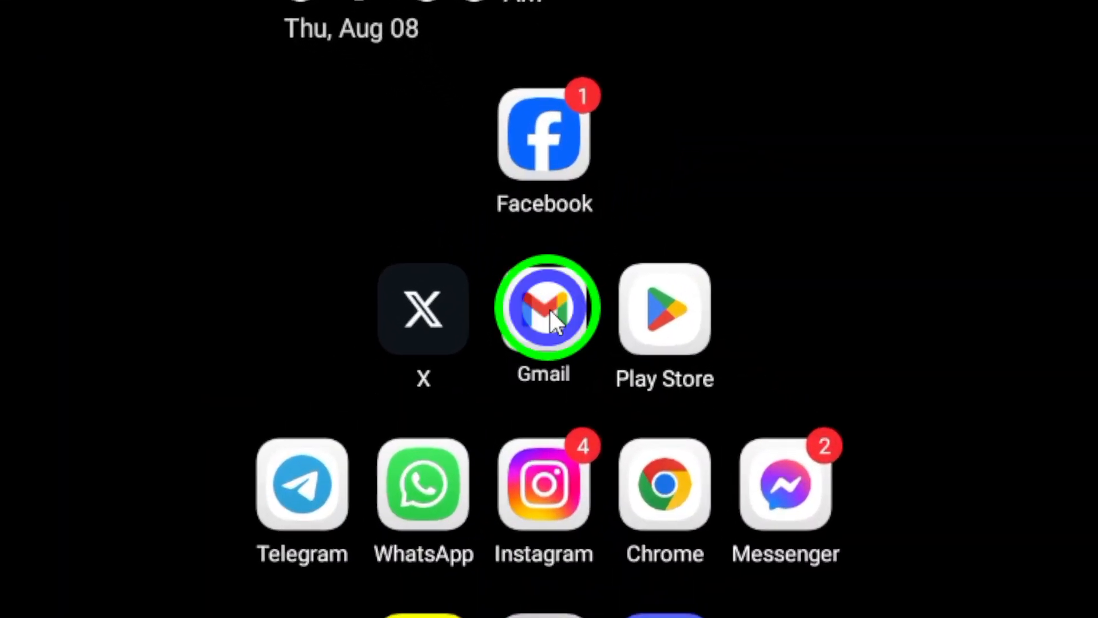
pyautogui.click(543, 308)
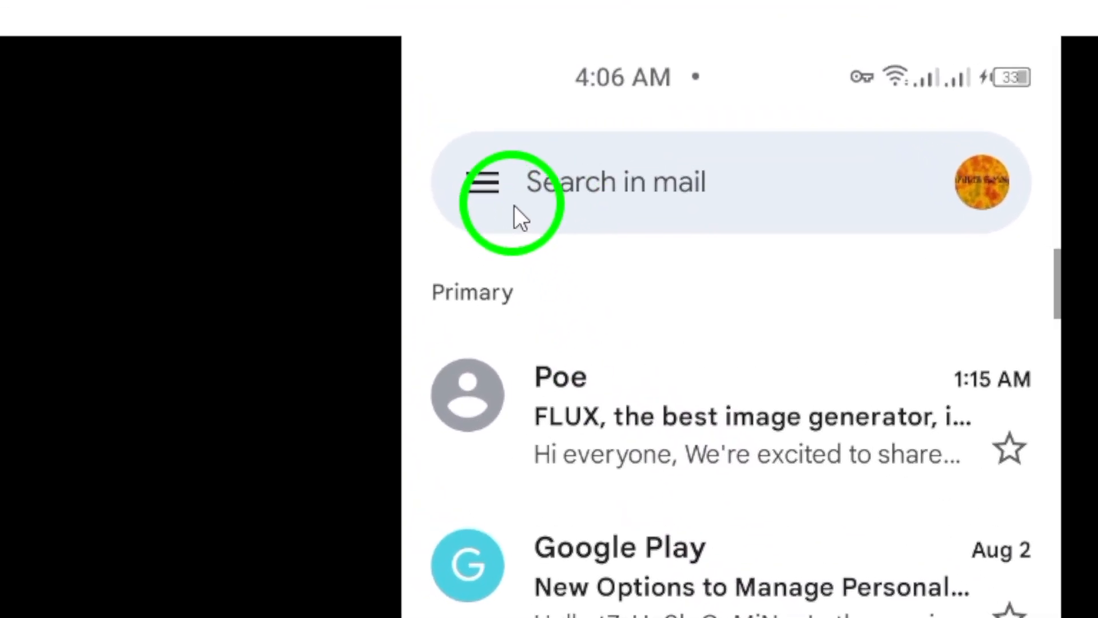
# - Switch the Gmail view from Primary to All inboxes via the navigation drawer
pyautogui.click(481, 181)
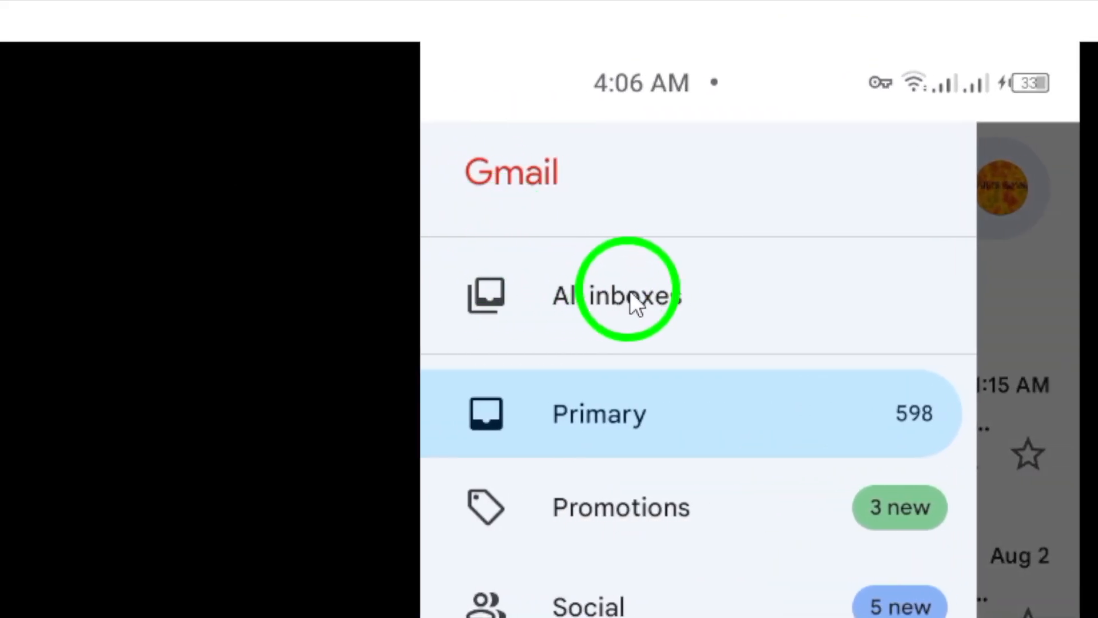
pyautogui.click(615, 293)
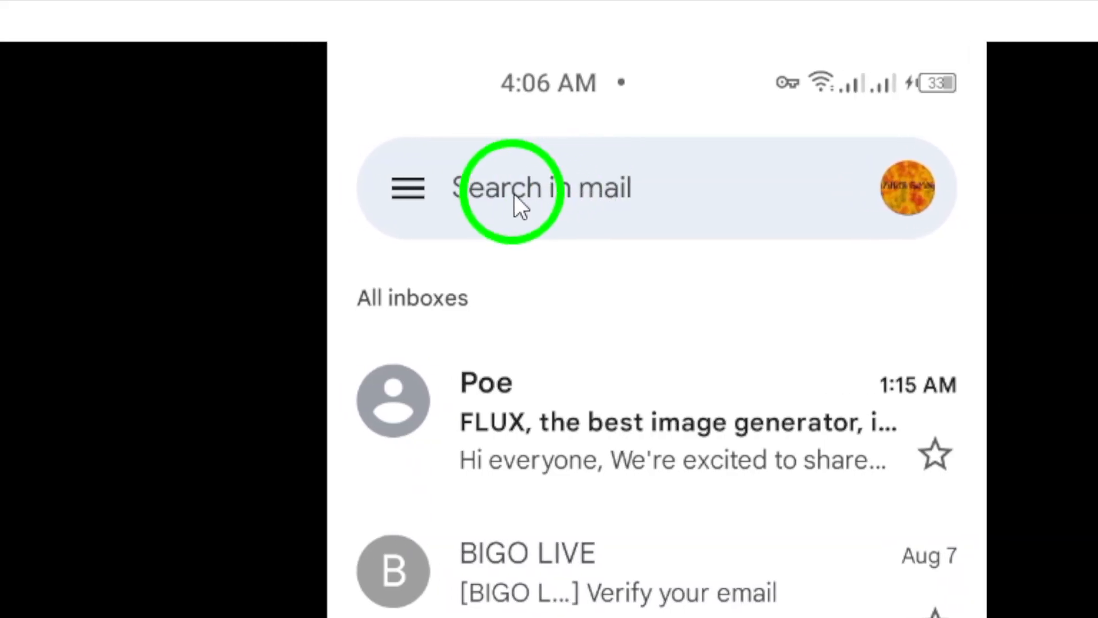
pyautogui.click(546, 187)
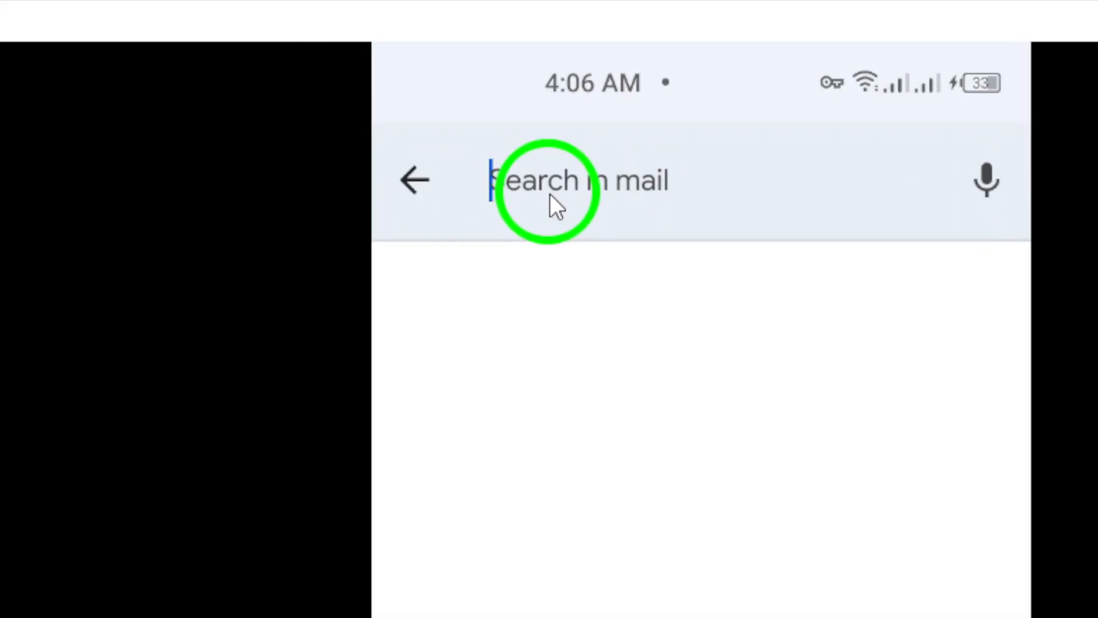
pyautogui.write('code')
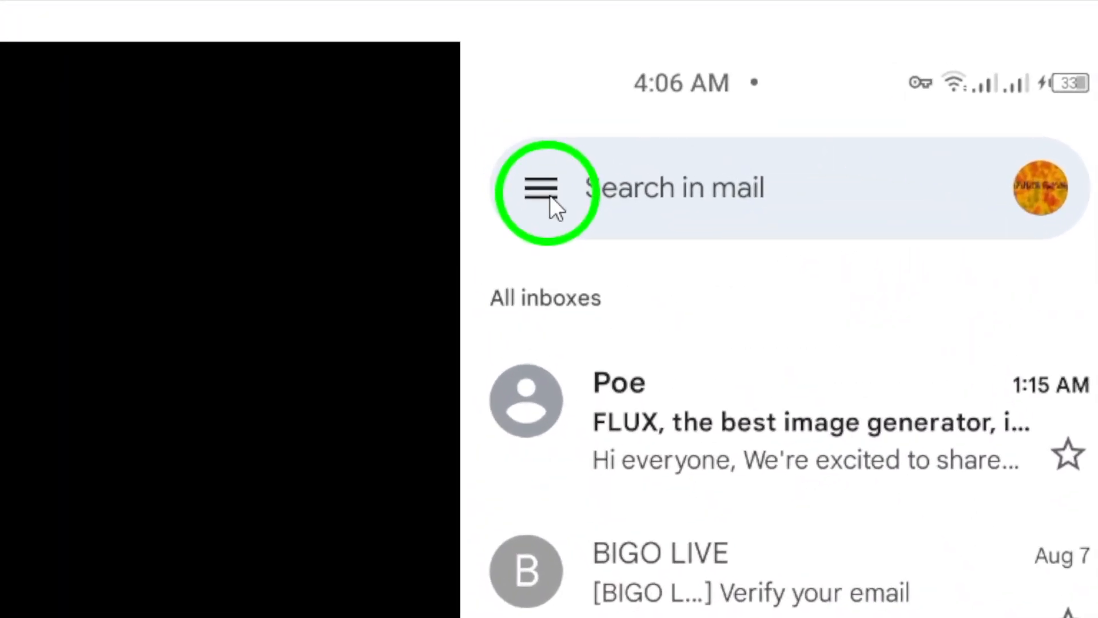
# - Open the Spam folder from the drawer to see its two messages, then go Home
pyautogui.click(542, 187)
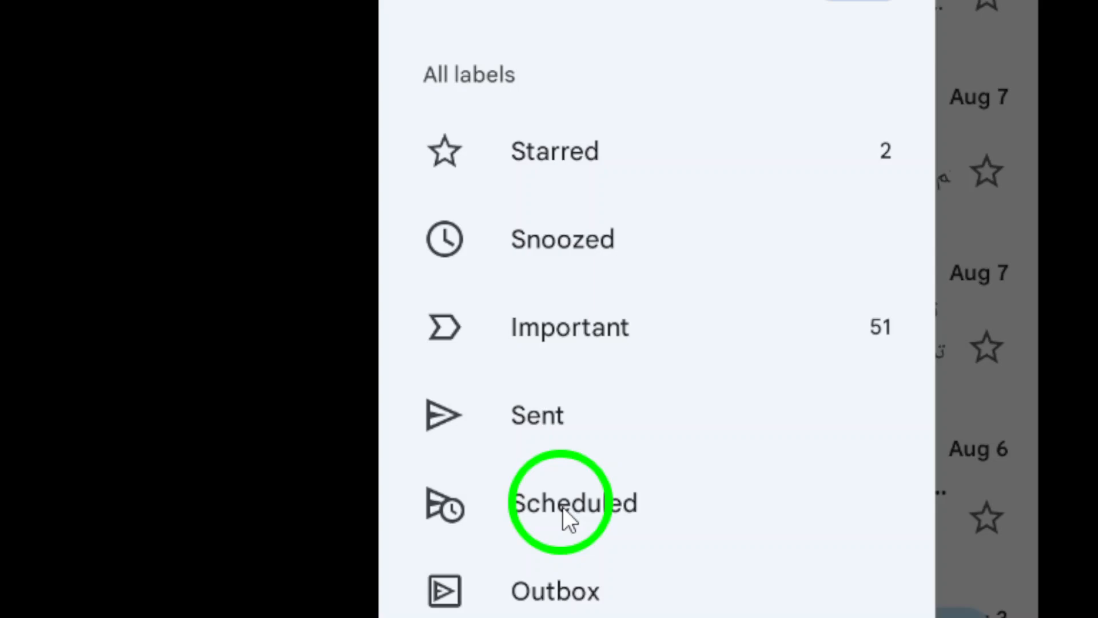
pyautogui.scroll(-3)
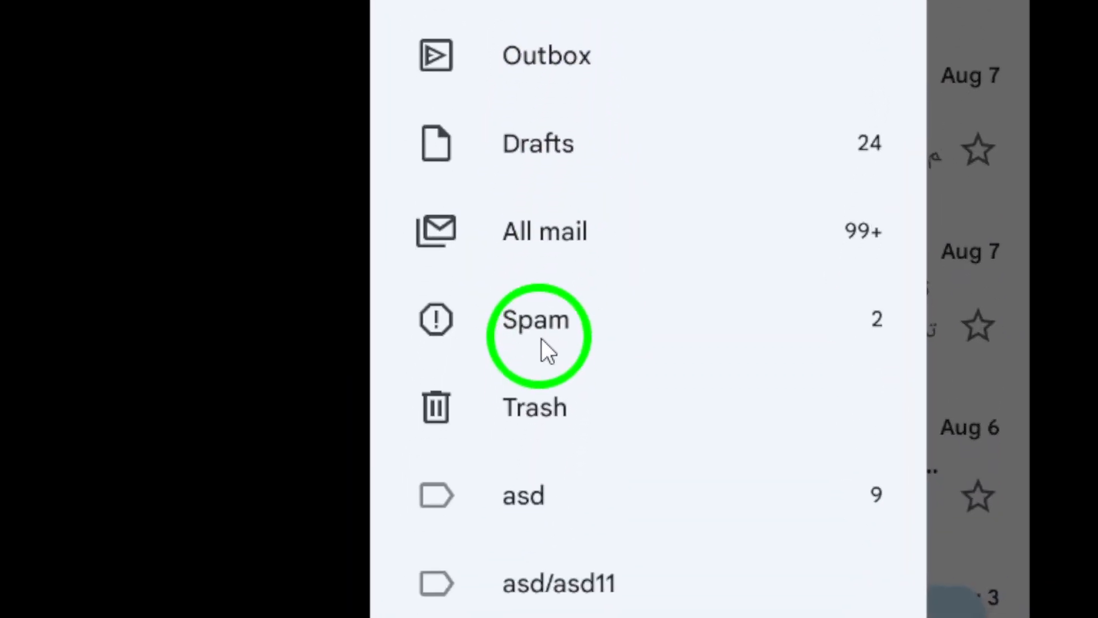
pyautogui.click(536, 319)
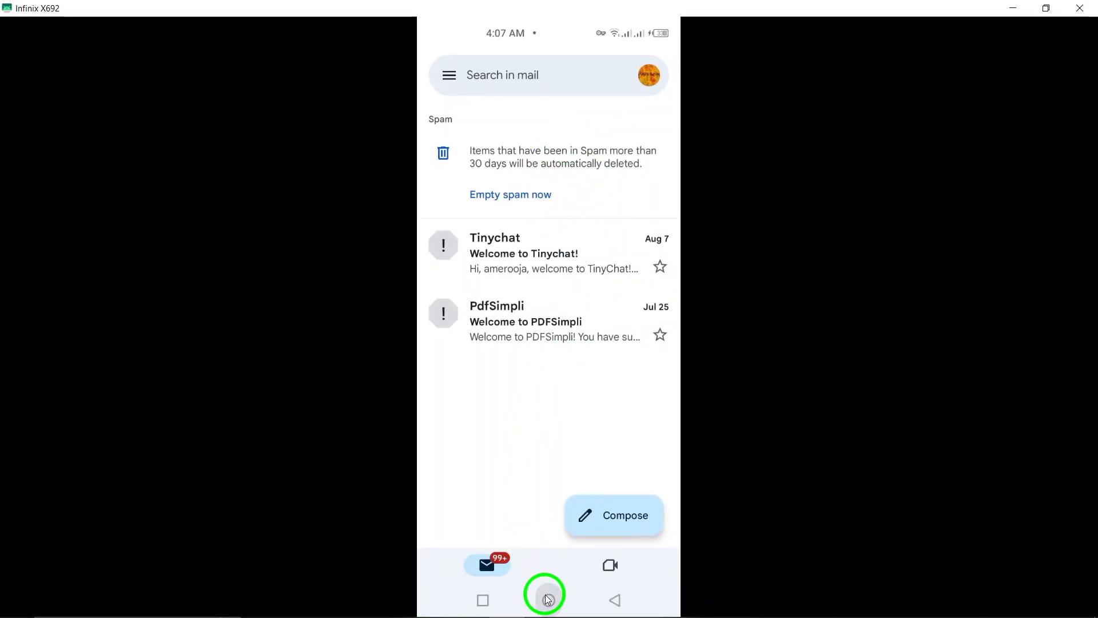
pyautogui.click(549, 600)
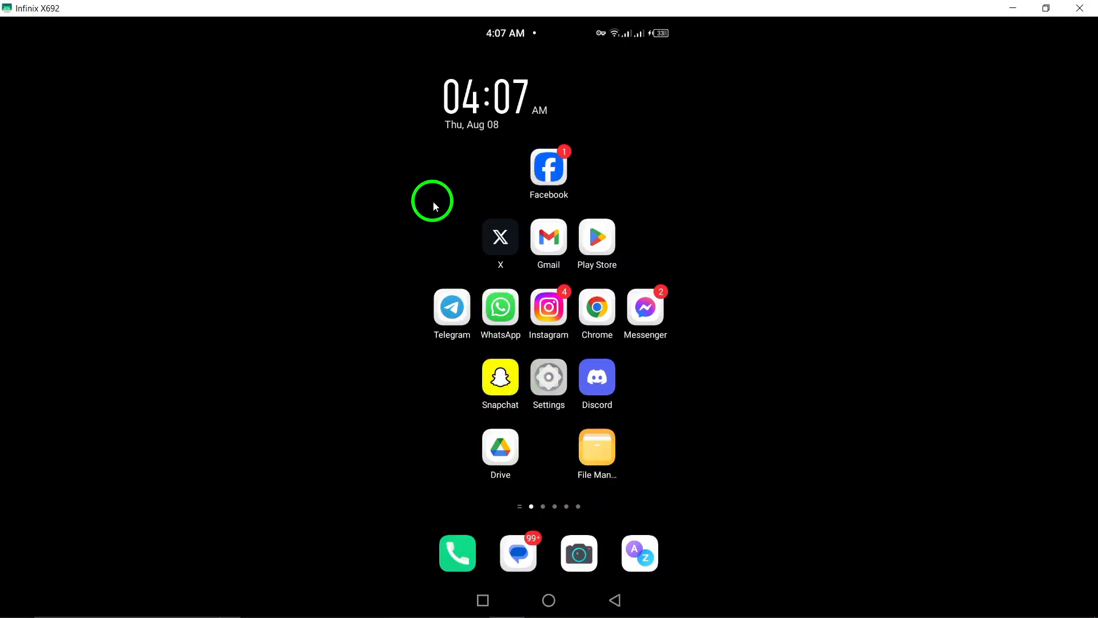